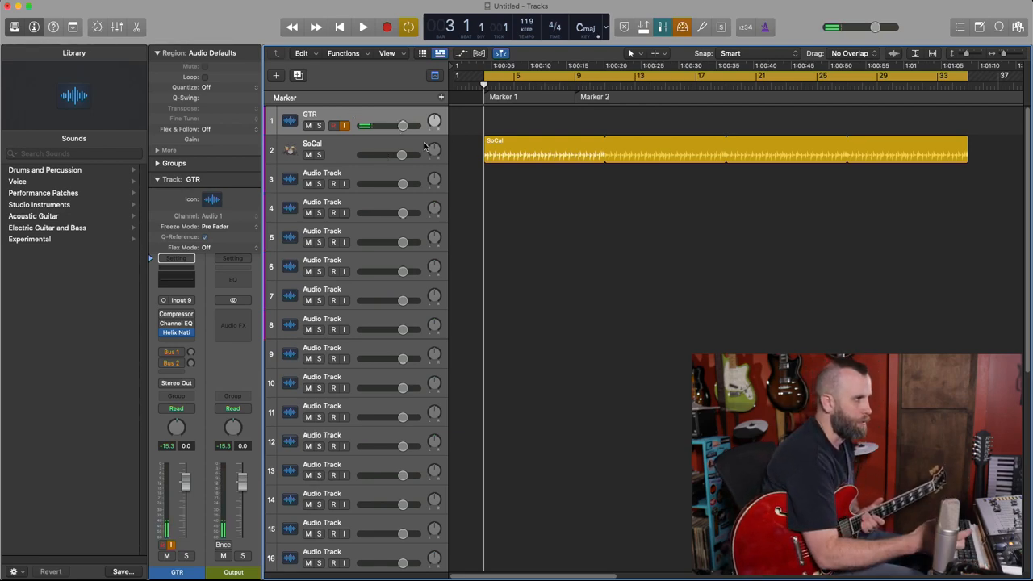
{"action": "mouse_move", "coordinate": [400, 155]}
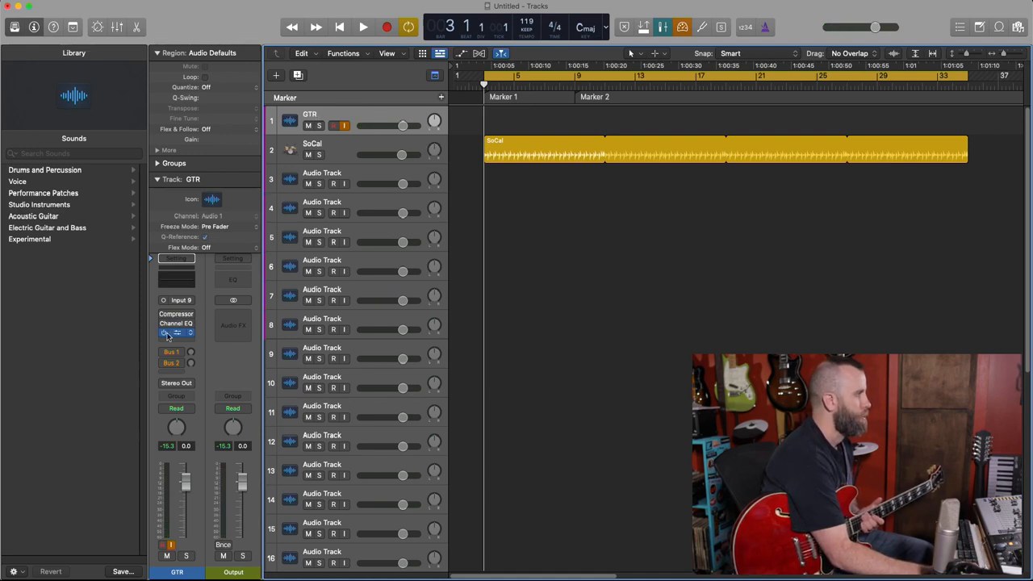
- Adjust the Das Benzin Mega amp's Deep setting and lower its Drive in Helix Native on the GTR track
{"action": "left_click", "coordinate": [175, 332]}
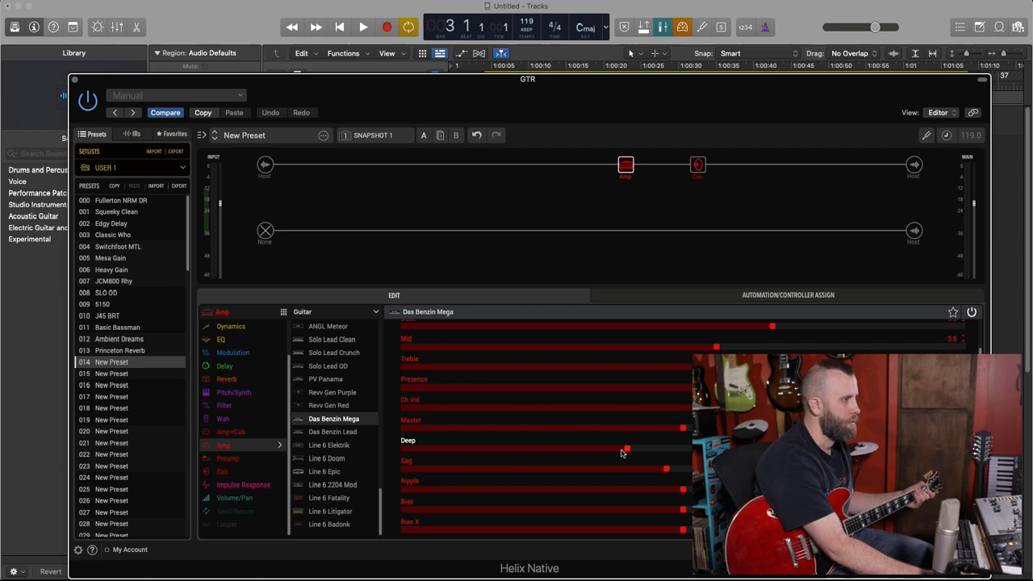
{"action": "left_click_drag", "start_coordinate": [627, 449], "coordinate": [403, 448]}
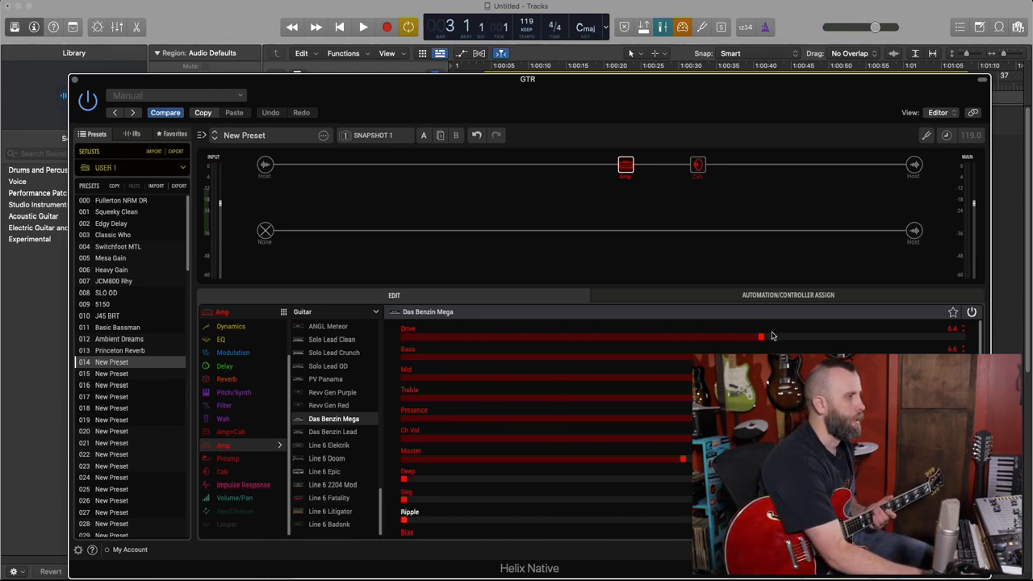
{"action": "left_click_drag", "start_coordinate": [759, 338], "coordinate": [688, 338]}
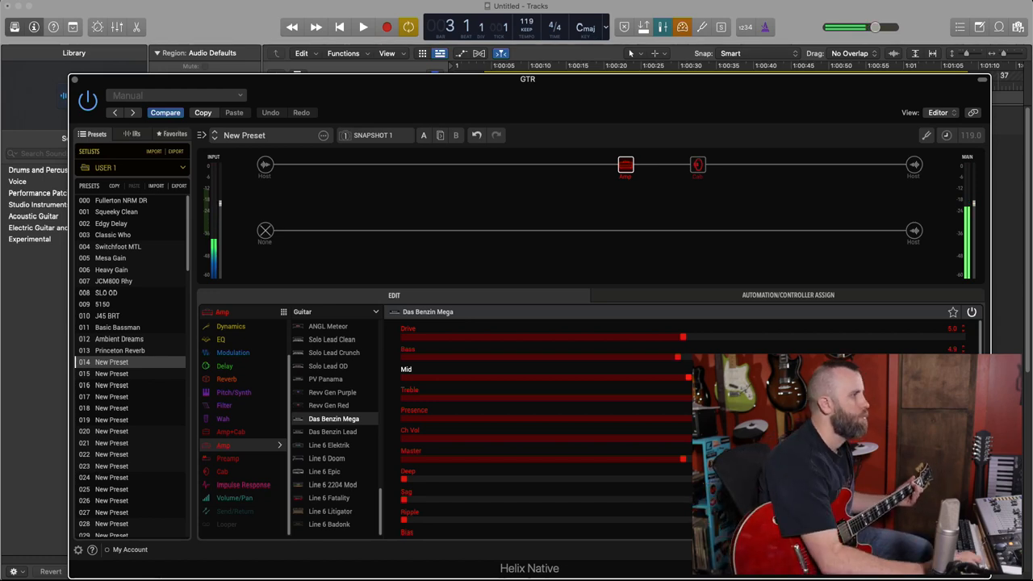
- Change the microphone setting on the 4x12 Cali V30 cab block
{"action": "left_click", "coordinate": [697, 165]}
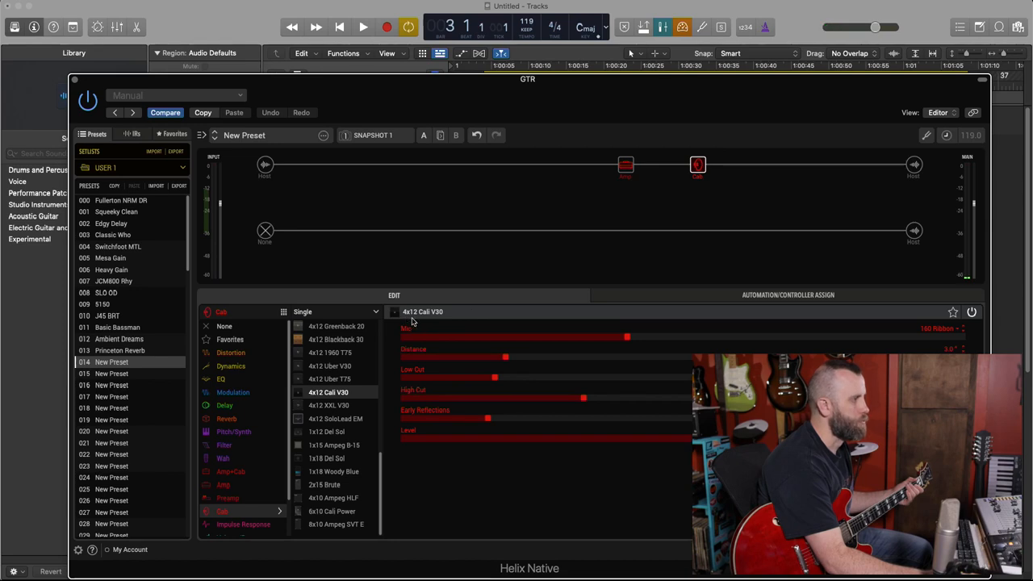
{"action": "mouse_move", "coordinate": [444, 319]}
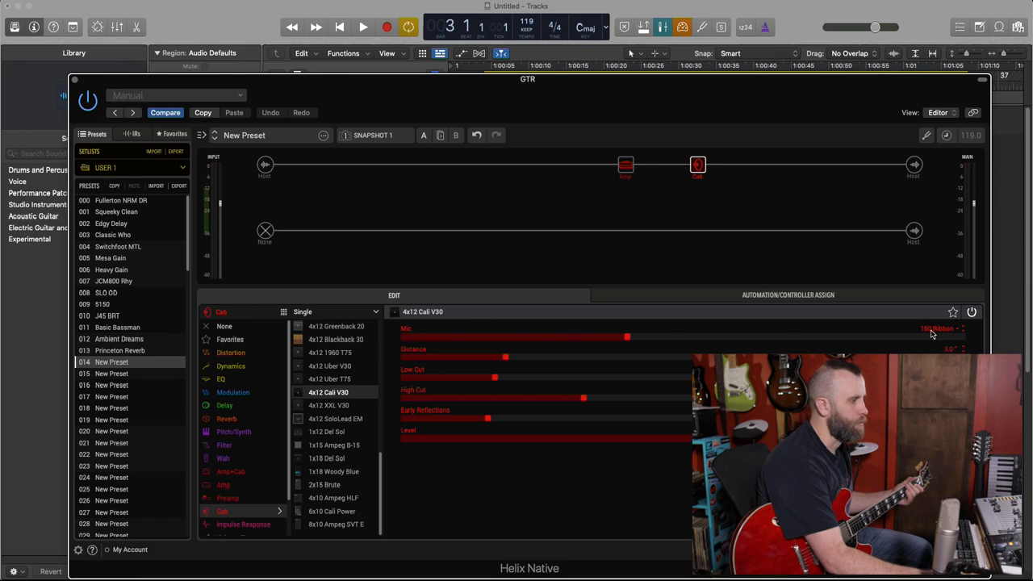
{"action": "left_click_drag", "start_coordinate": [626, 338], "coordinate": [589, 337]}
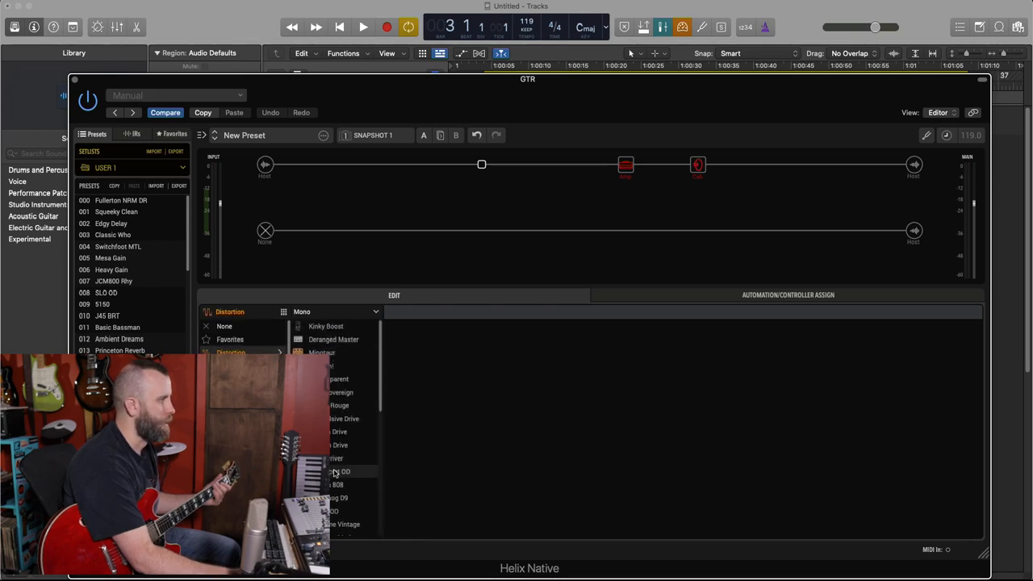
- Load a Scream 808 drive before the amp with gain at 0.0, tone lowered and level at 10.0
{"action": "left_click", "coordinate": [337, 484]}
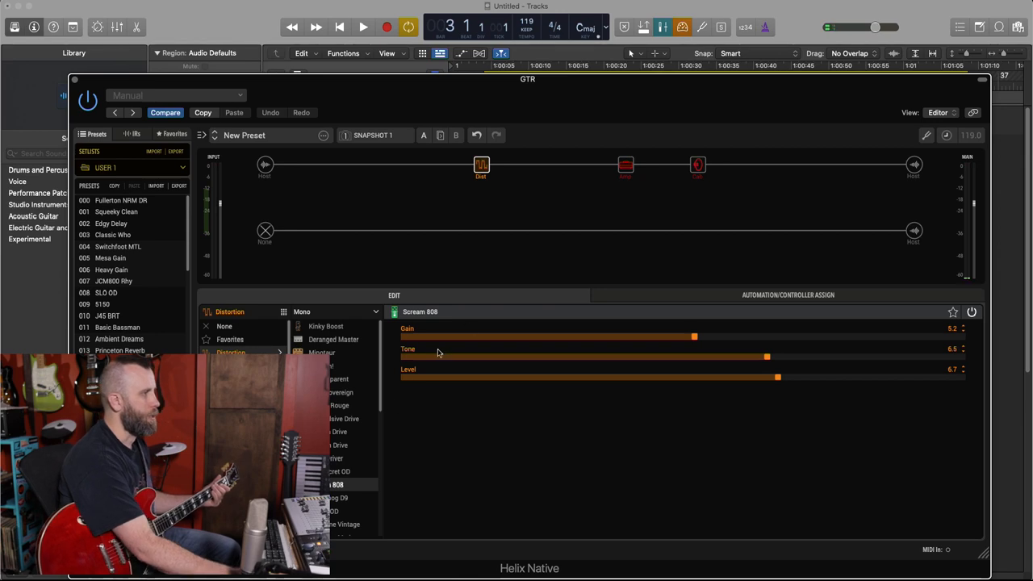
{"action": "left_click_drag", "start_coordinate": [694, 338], "coordinate": [404, 337]}
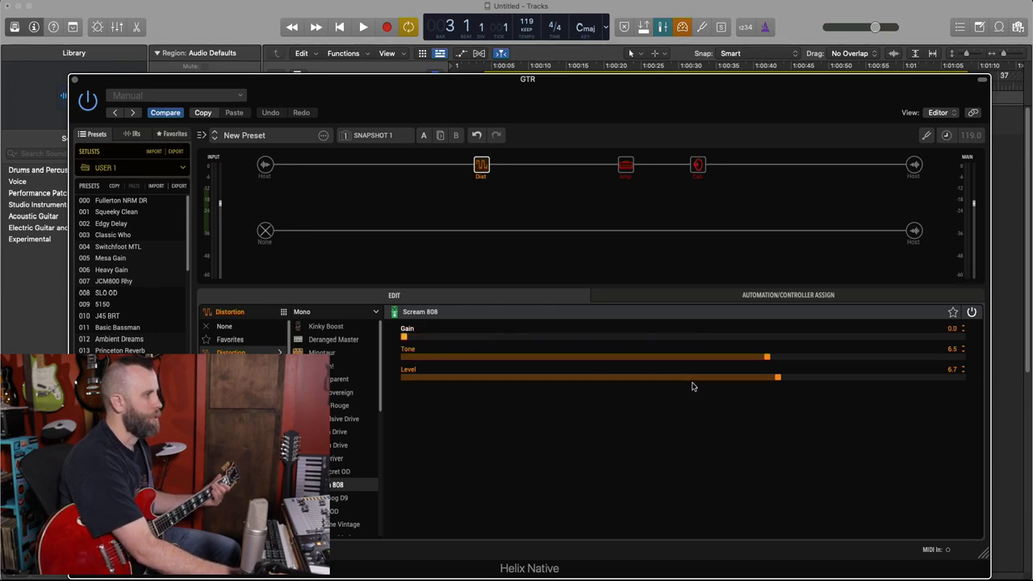
{"action": "left_click_drag", "start_coordinate": [766, 356], "coordinate": [610, 357]}
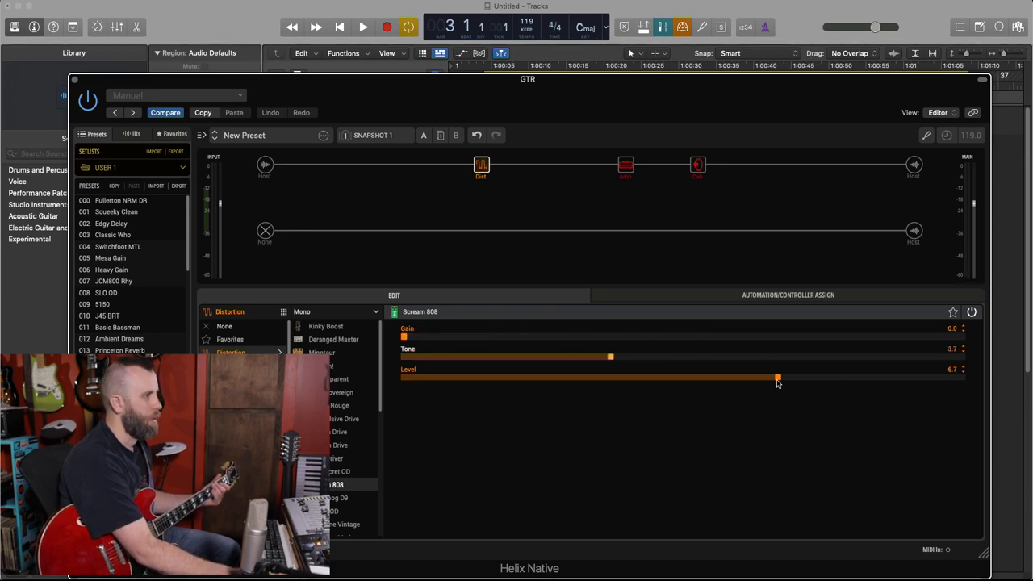
{"action": "left_click_drag", "start_coordinate": [778, 378], "coordinate": [962, 378]}
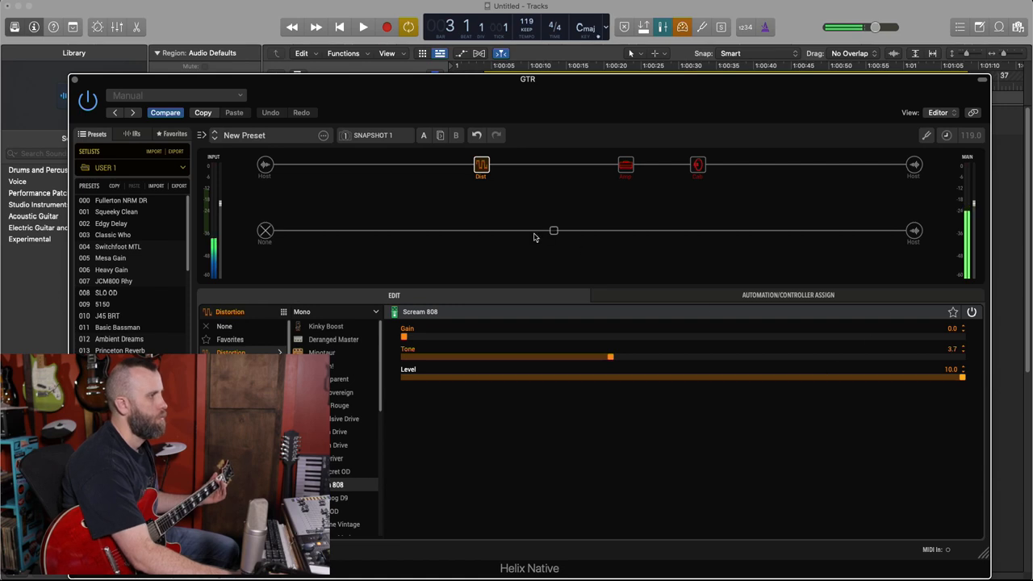
{"action": "left_click", "coordinate": [626, 165]}
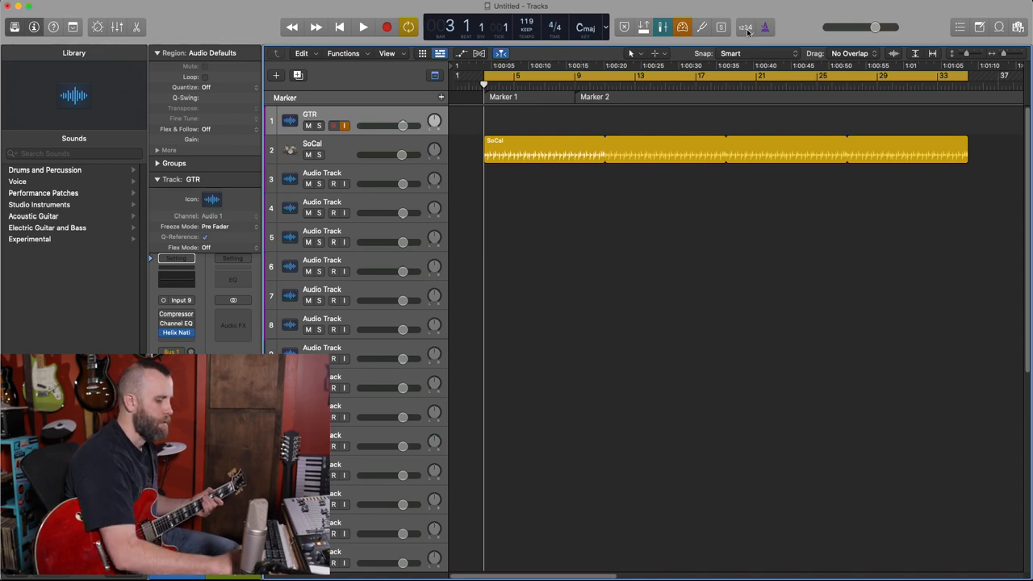
{"action": "mouse_move", "coordinate": [746, 26]}
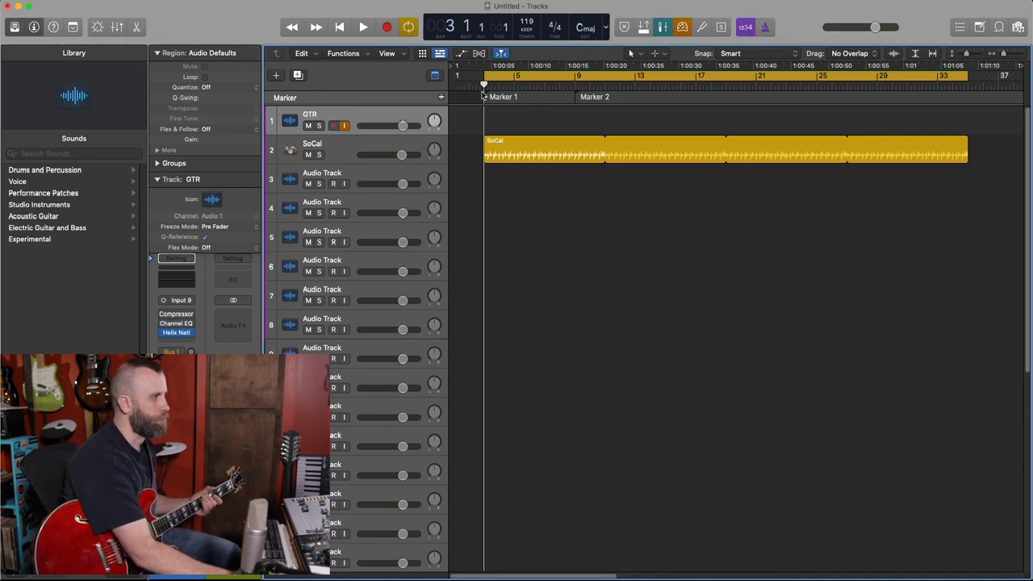
- Record a guitar take on the GTR track from Marker 1 to Marker 2
{"action": "left_click", "coordinate": [362, 26]}
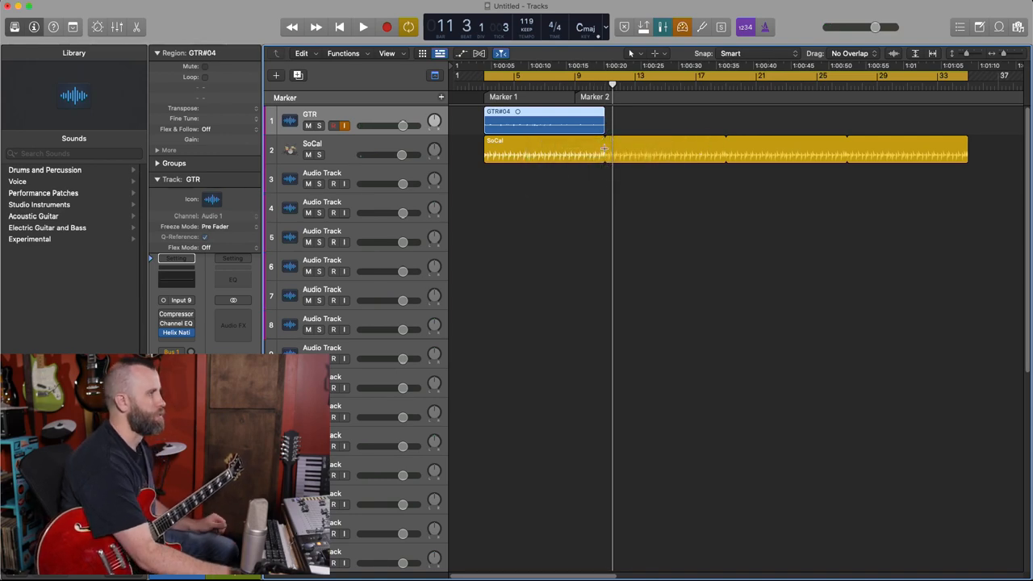
- Rename the third audio track to 'GTR 2'
{"action": "double_click", "coordinate": [323, 171]}
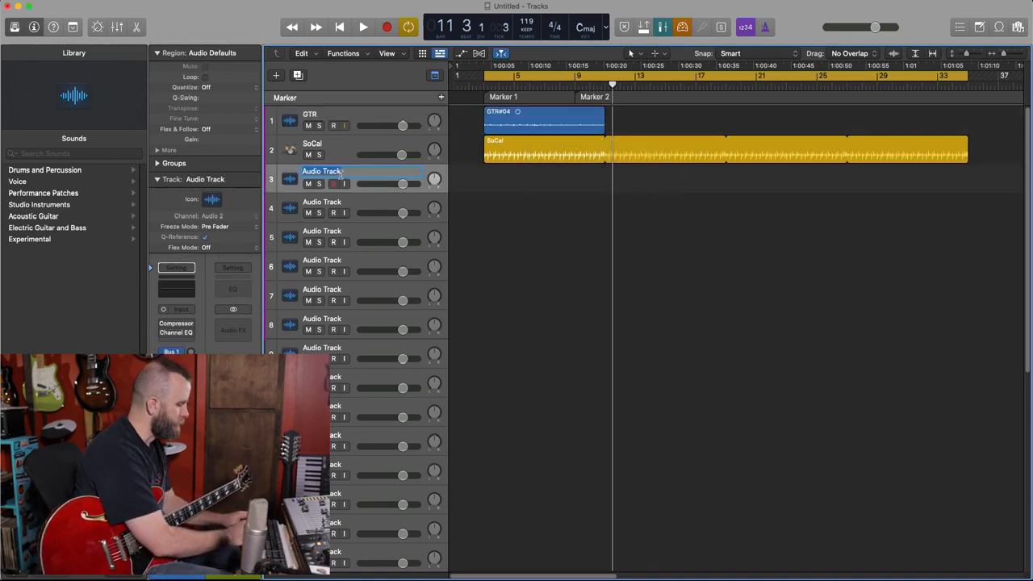
{"action": "type", "text": "GTR 2"}
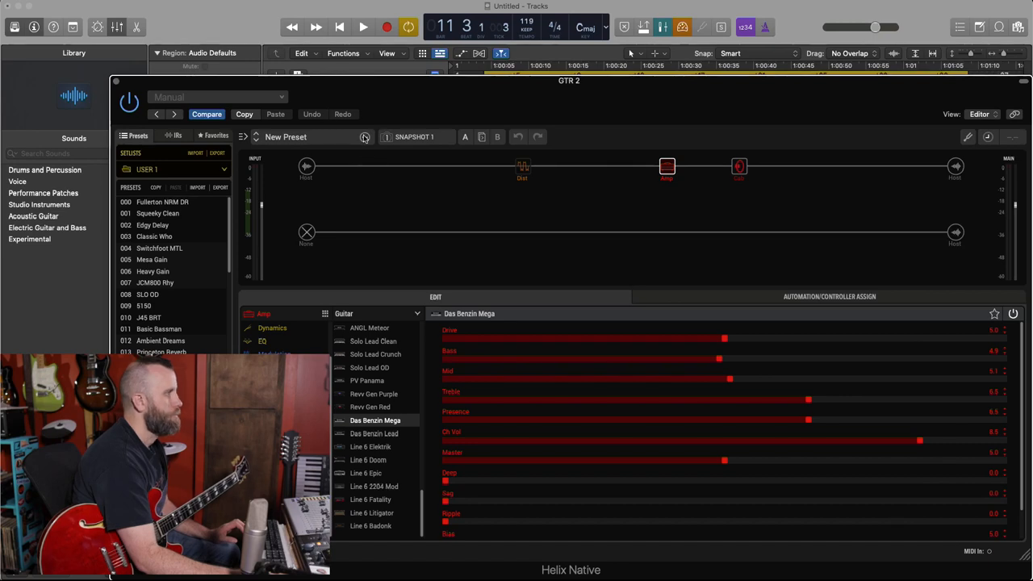
- Load the Das Benzin Lead amp on GTR 2, turn its drive down and move it along the chain
{"action": "left_click", "coordinate": [364, 135]}
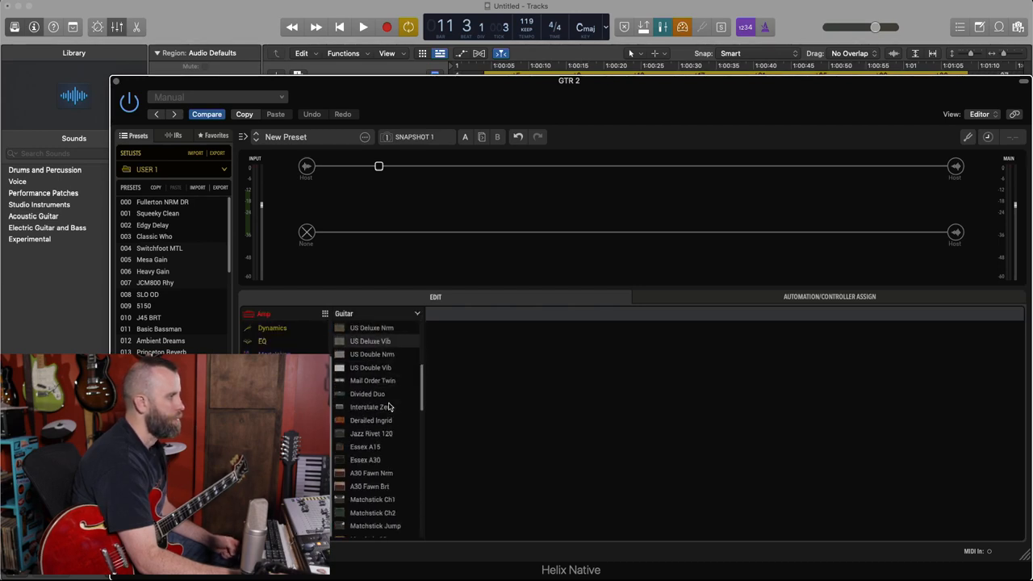
{"action": "scroll", "scroll_direction": "down", "scroll_amount": 3}
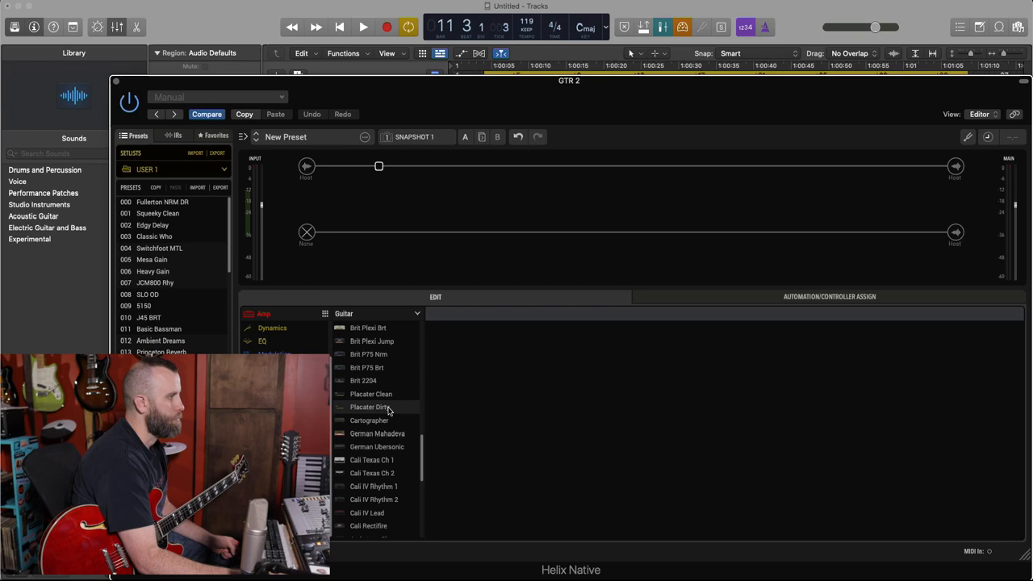
{"action": "left_click", "coordinate": [374, 432]}
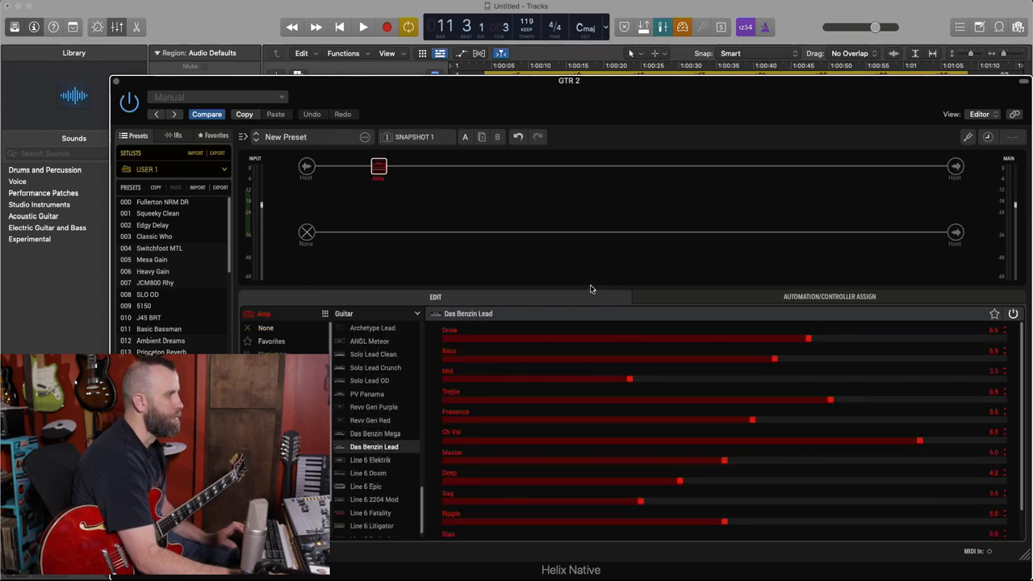
{"action": "left_click_drag", "start_coordinate": [807, 339], "coordinate": [713, 339]}
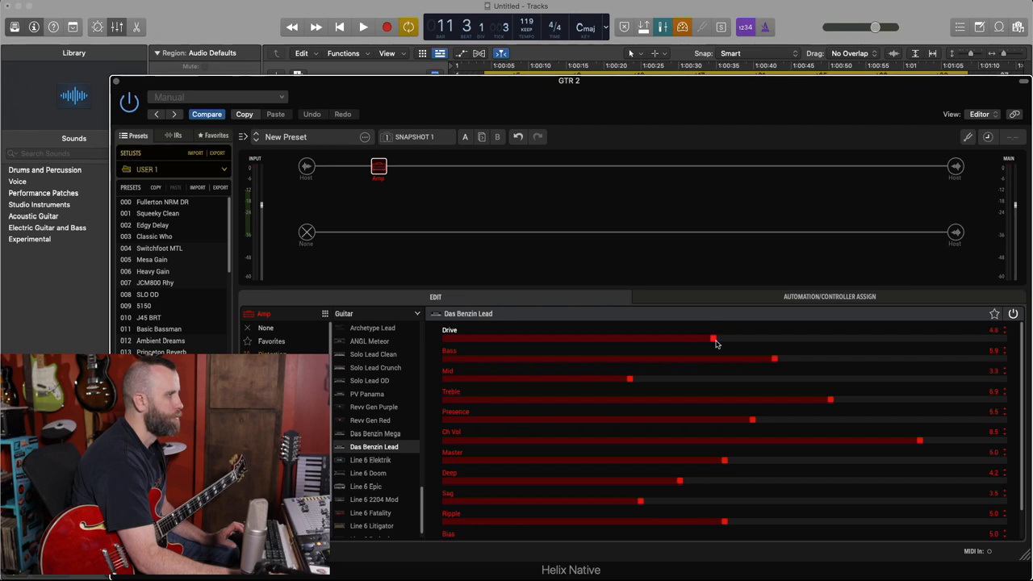
{"action": "left_click_drag", "start_coordinate": [380, 167], "coordinate": [581, 170]}
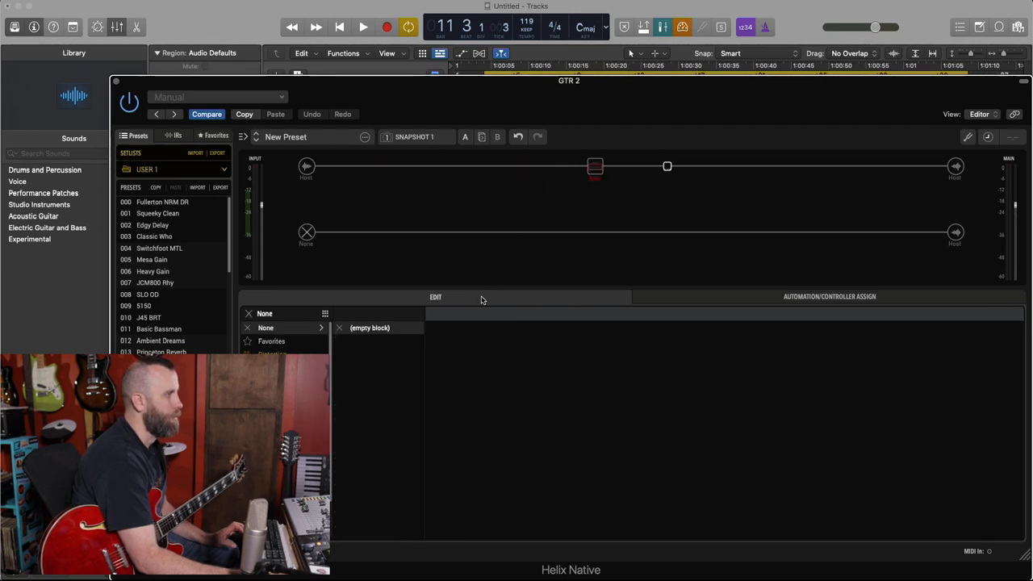
- Fill the empty slot with a combined Das Benzin Lead amp and 4x12 Cali V30 cab block and adjust it
{"action": "left_click", "coordinate": [265, 313]}
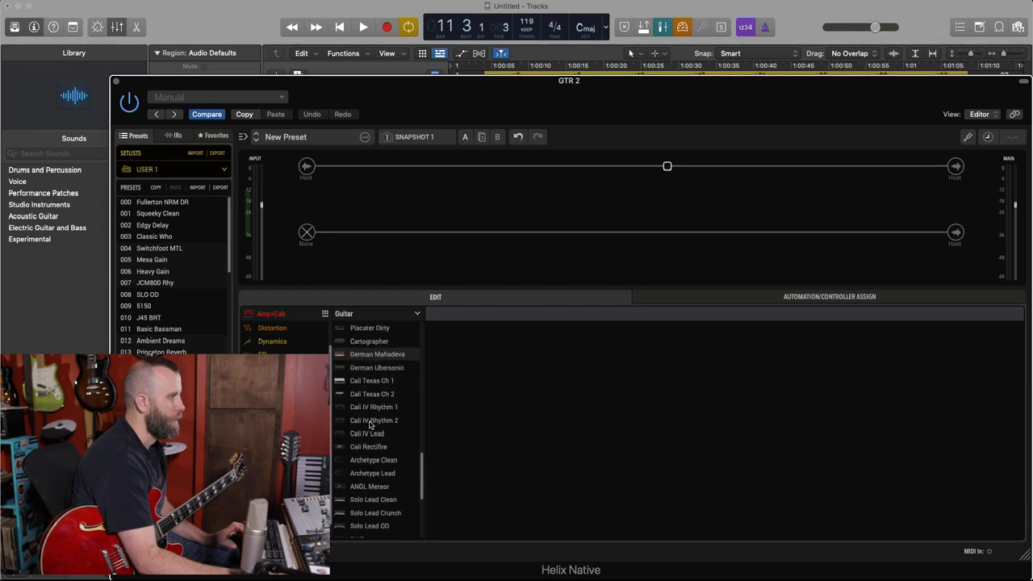
{"action": "left_click", "coordinate": [375, 420]}
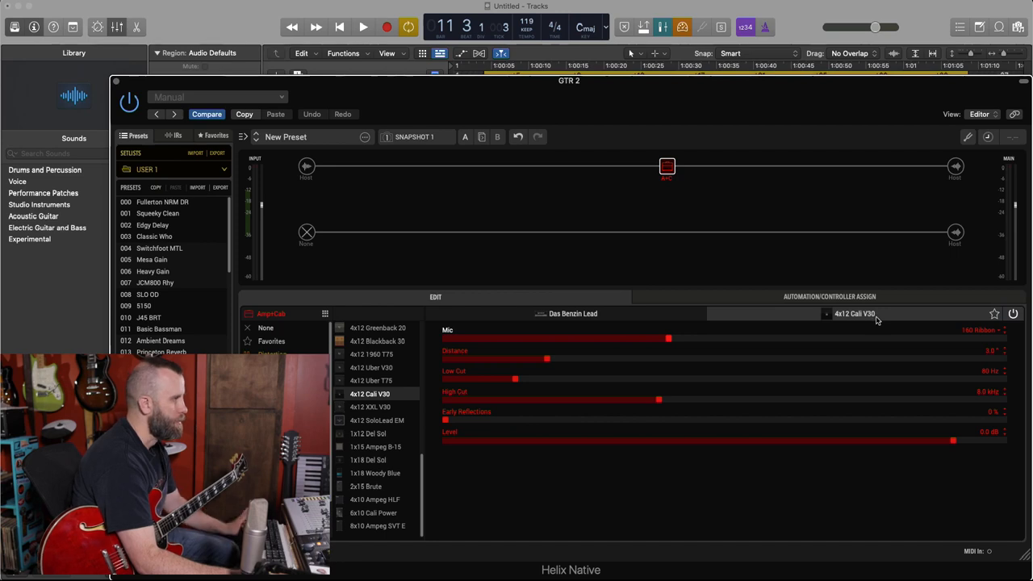
{"action": "left_click_drag", "start_coordinate": [668, 339], "coordinate": [483, 339]}
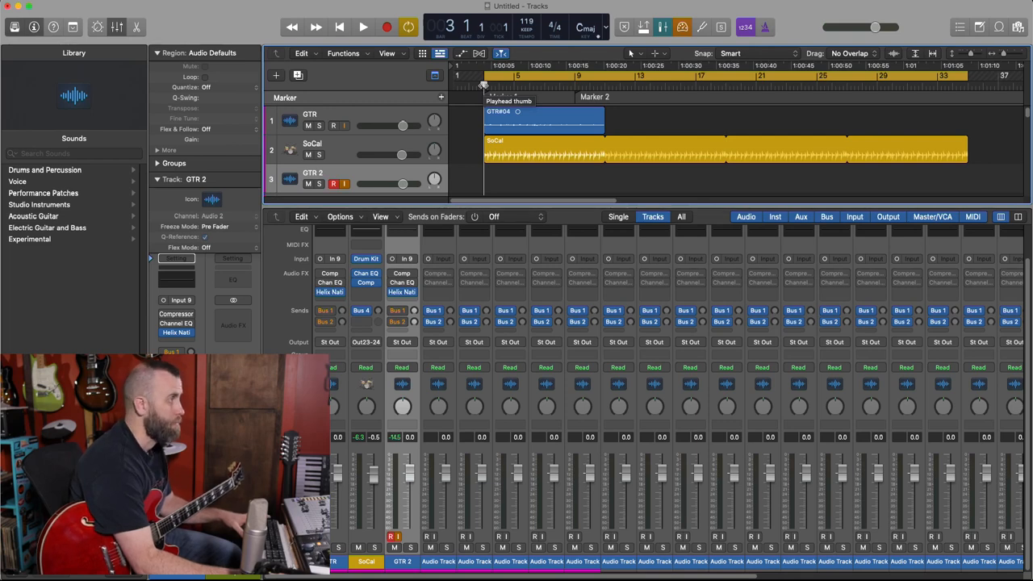
- Start recording the doubled guitar take onto GTR 2
{"action": "left_click", "coordinate": [364, 25]}
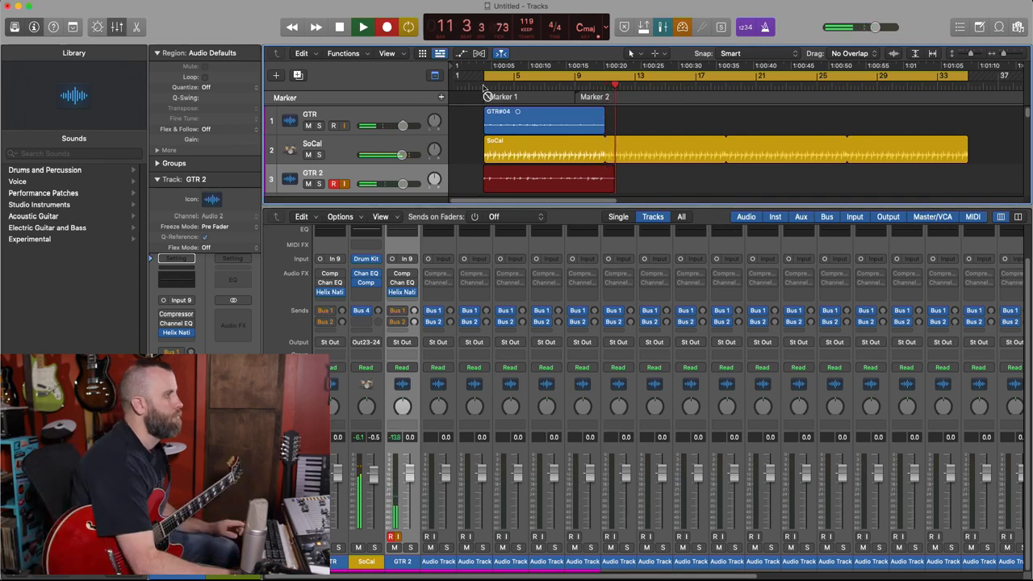
- Stop the double take, pan the guitar tracks apart and listen back
{"action": "left_click", "coordinate": [339, 26]}
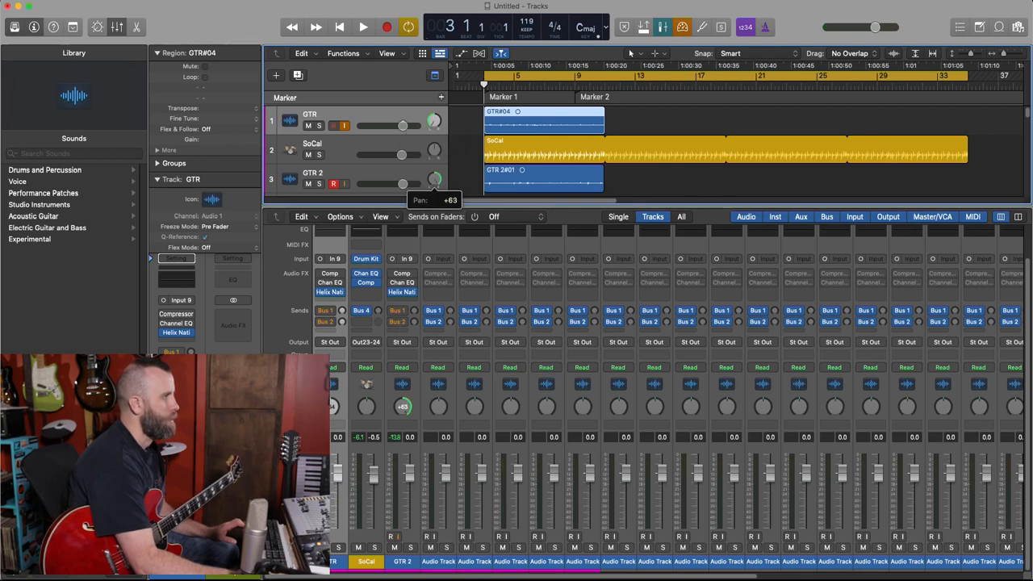
{"action": "left_click", "coordinate": [362, 26]}
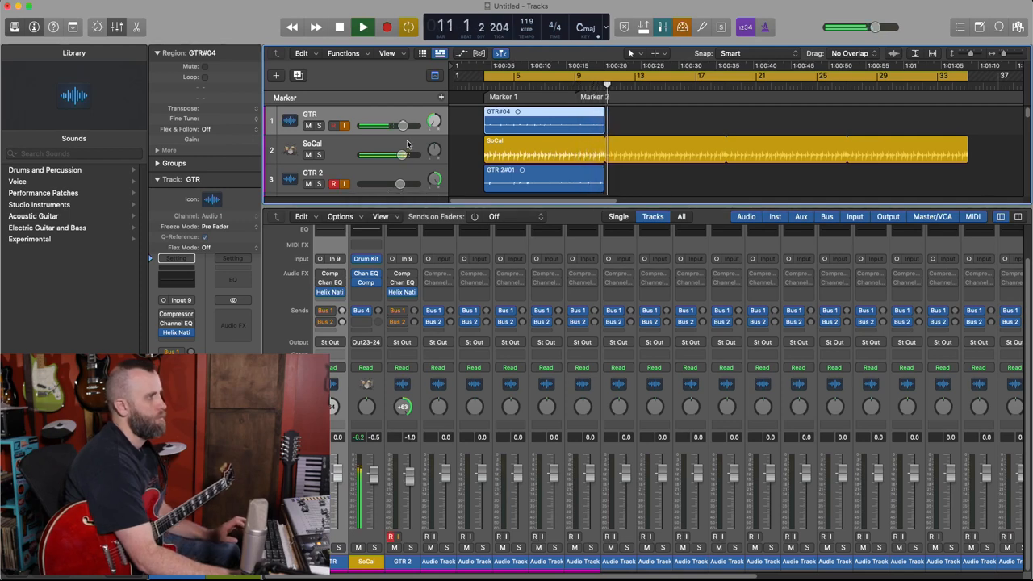
{"action": "left_click", "coordinate": [362, 26]}
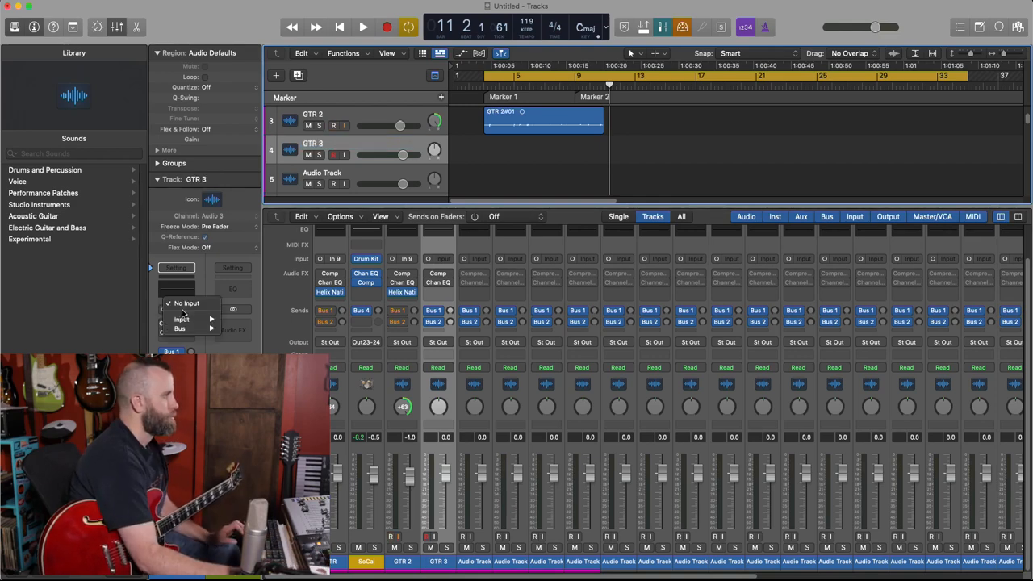
- Choose the recording input for the new GTR 3 track
{"action": "left_click", "coordinate": [181, 320]}
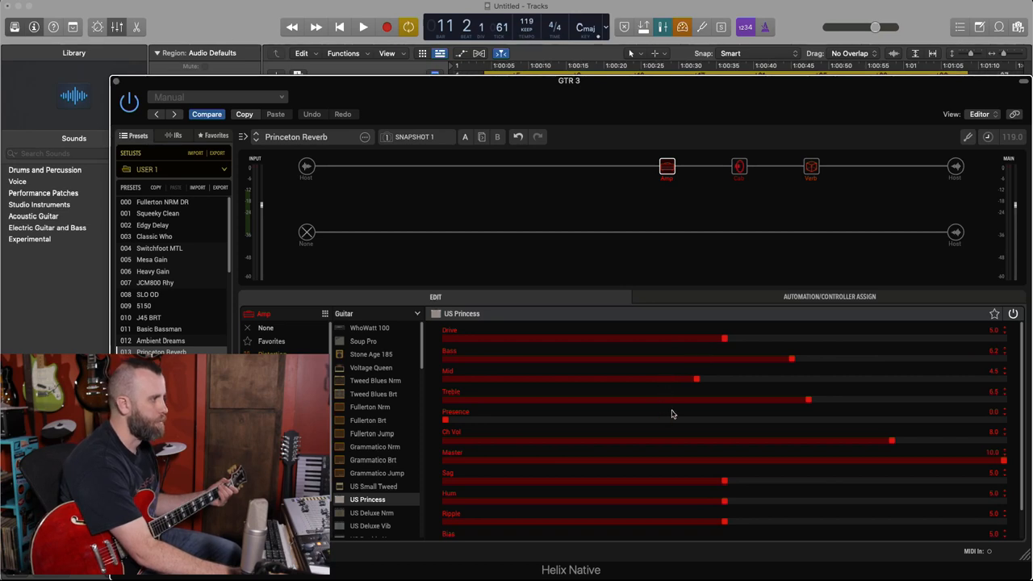
{"action": "mouse_move", "coordinate": [609, 452]}
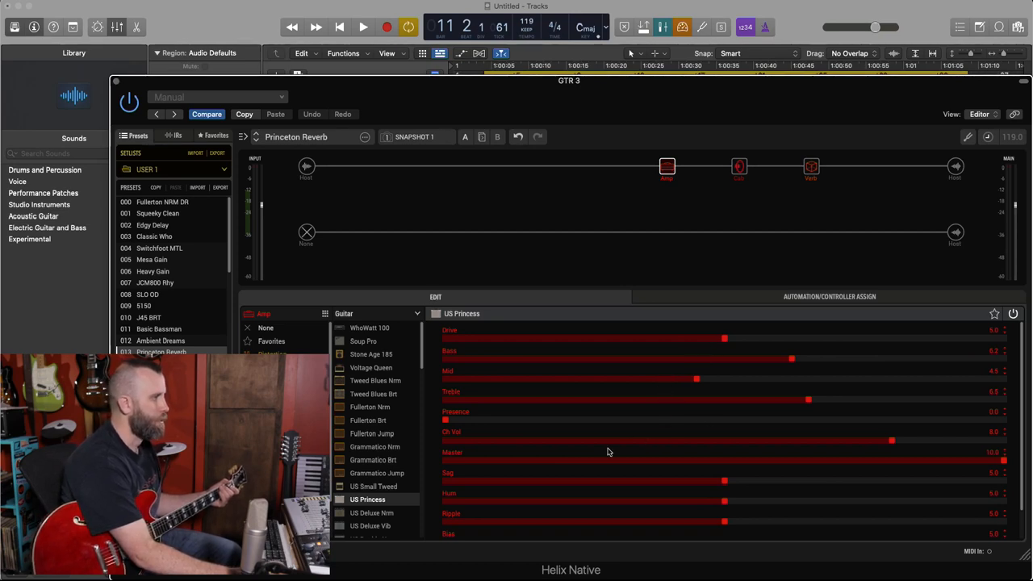
{"action": "mouse_move", "coordinate": [823, 486]}
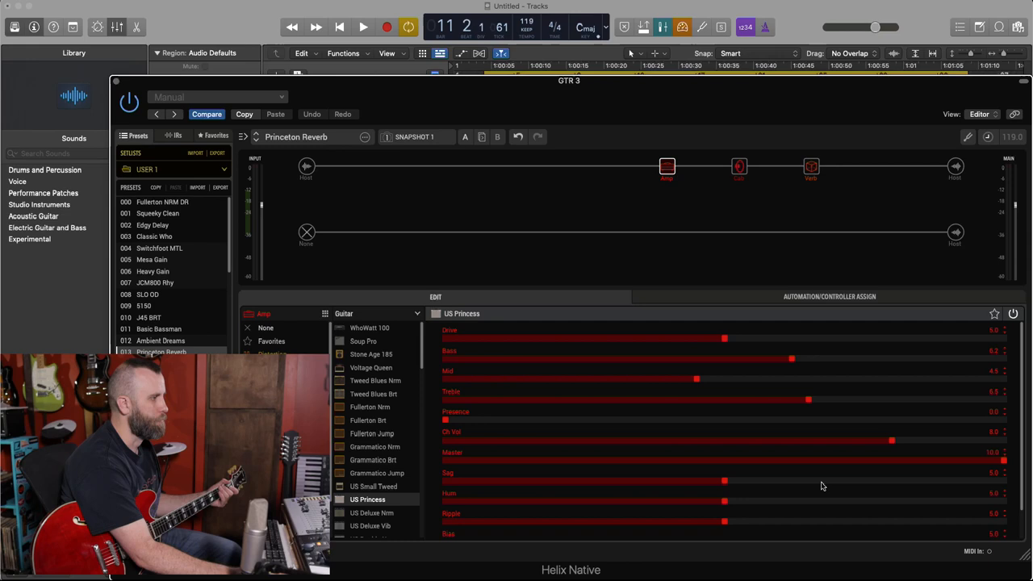
- Adjust the US Princeton amp's Sag amount in the GTR 3 preset
{"action": "scroll", "scroll_direction": "down", "scroll_amount": 3}
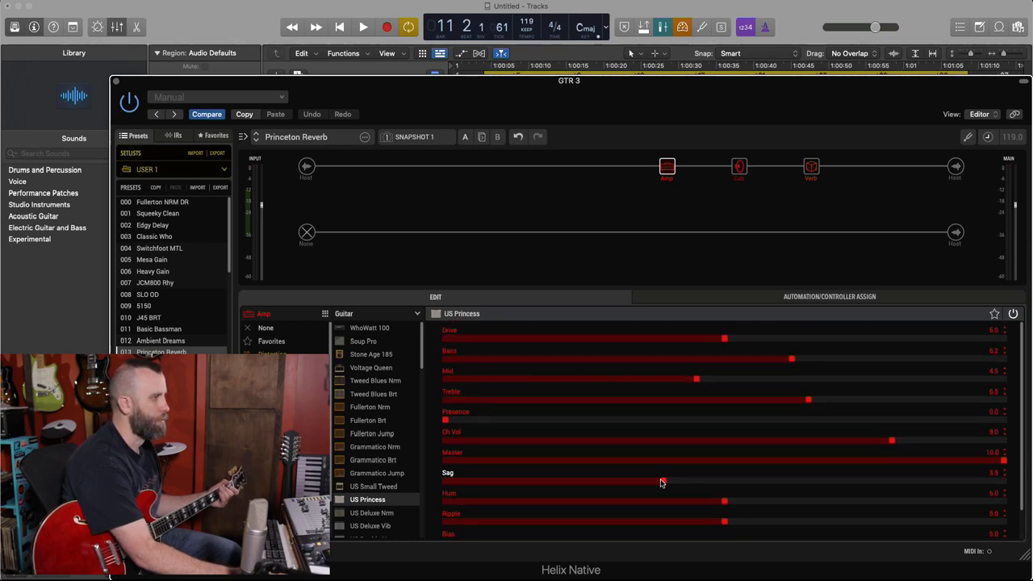
{"action": "left_click_drag", "start_coordinate": [661, 481], "coordinate": [445, 481]}
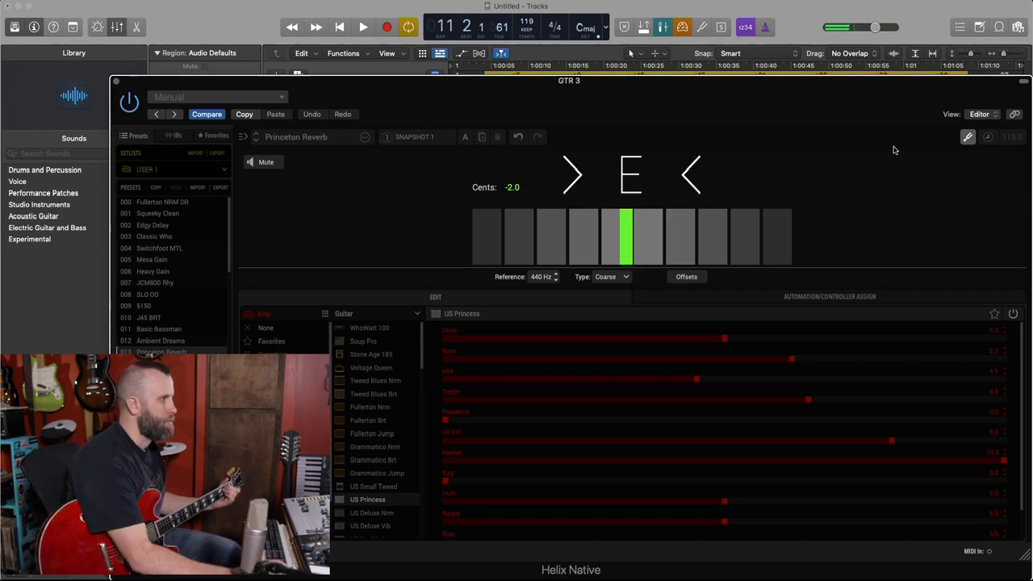
- Close the tuner after tuning, returning to the GTR 3 preset's signal chain
{"action": "left_click", "coordinate": [610, 276]}
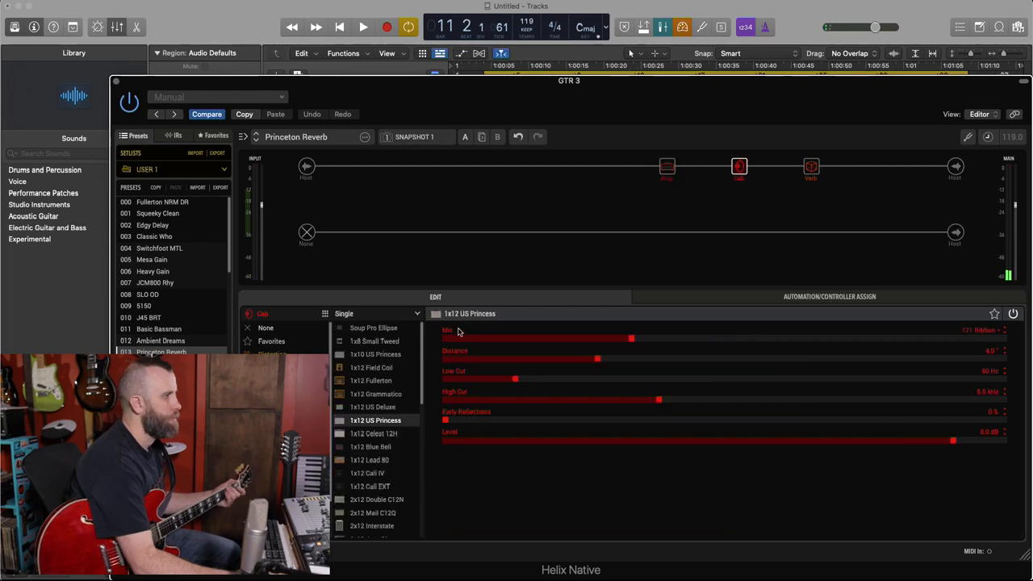
{"action": "mouse_move", "coordinate": [478, 351]}
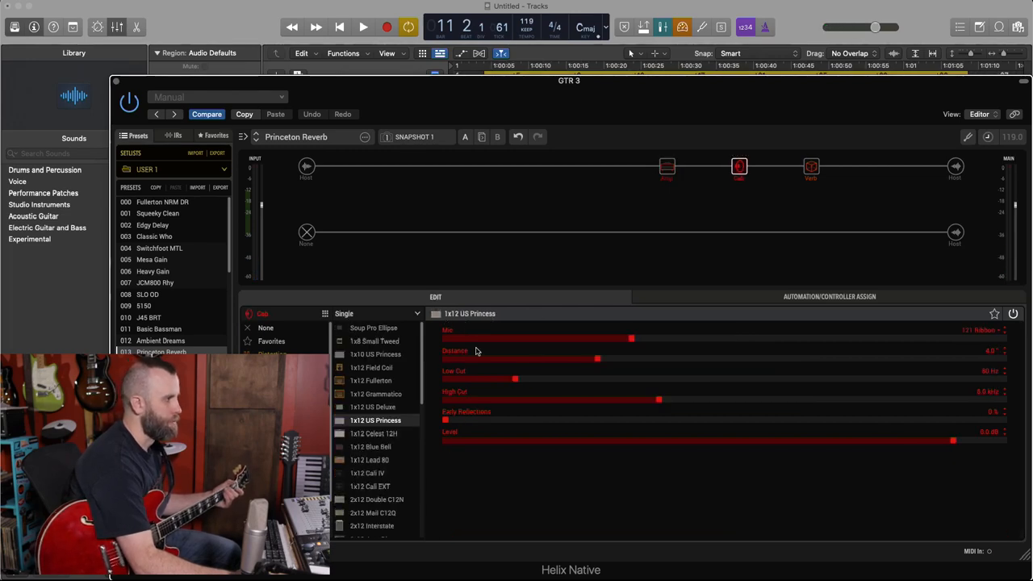
{"action": "mouse_move", "coordinate": [927, 337]}
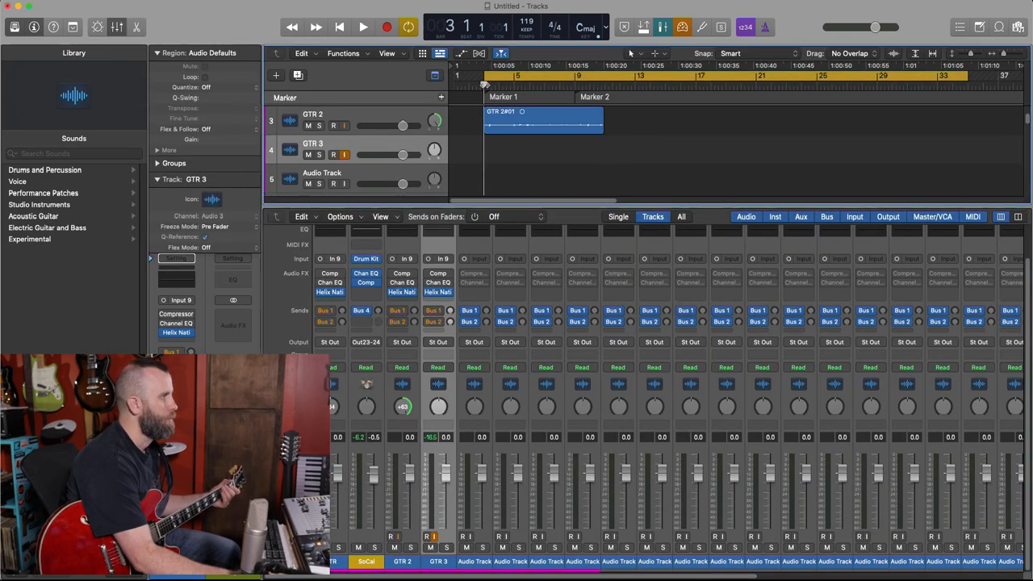
- Record the clean guitar part onto GTR 3 and raise its fader to +3.3 dB
{"action": "left_click", "coordinate": [334, 155]}
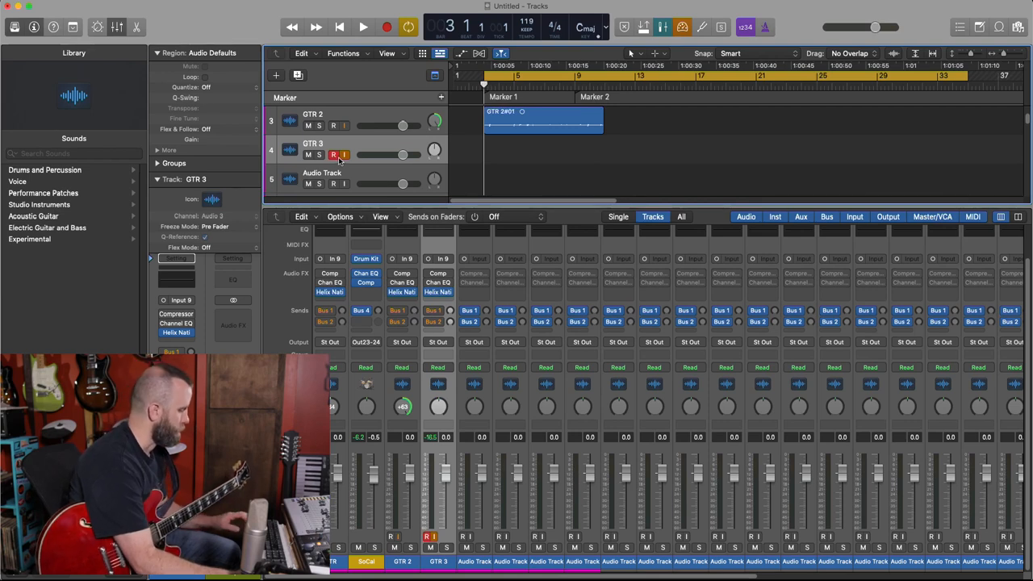
{"action": "left_click", "coordinate": [363, 26]}
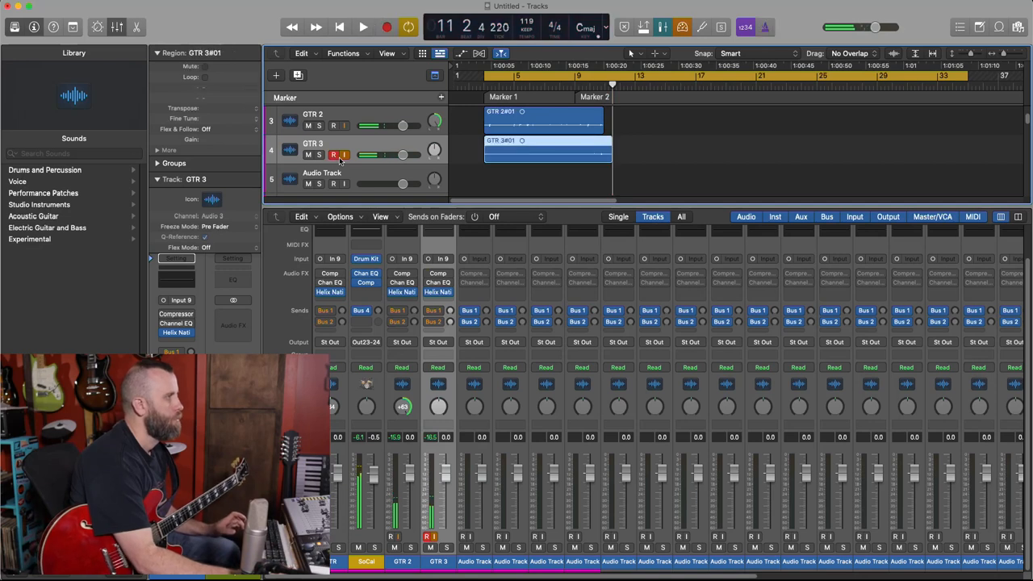
{"action": "left_click_drag", "start_coordinate": [611, 155], "coordinate": [604, 155]}
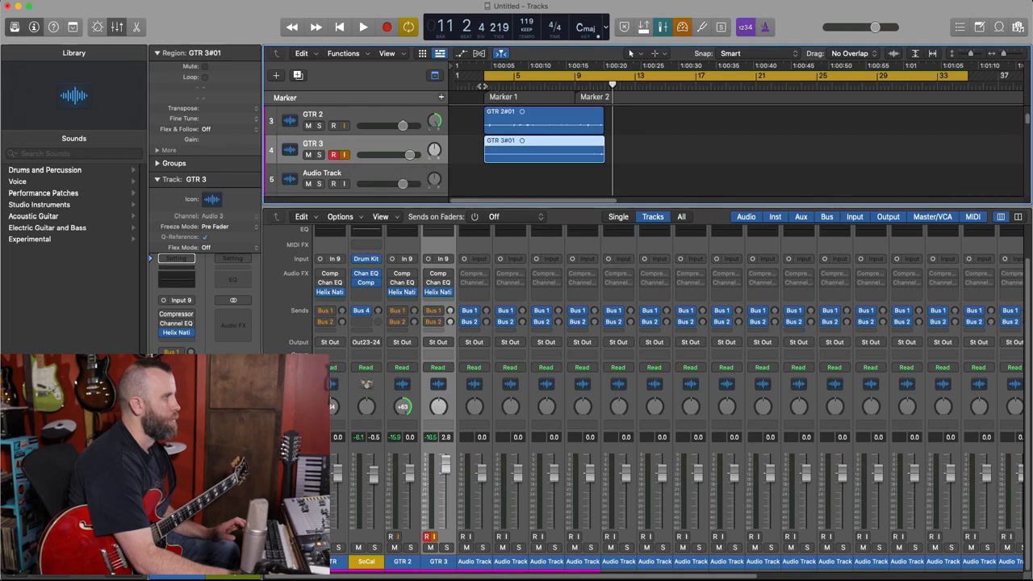
{"action": "left_click", "coordinate": [363, 26]}
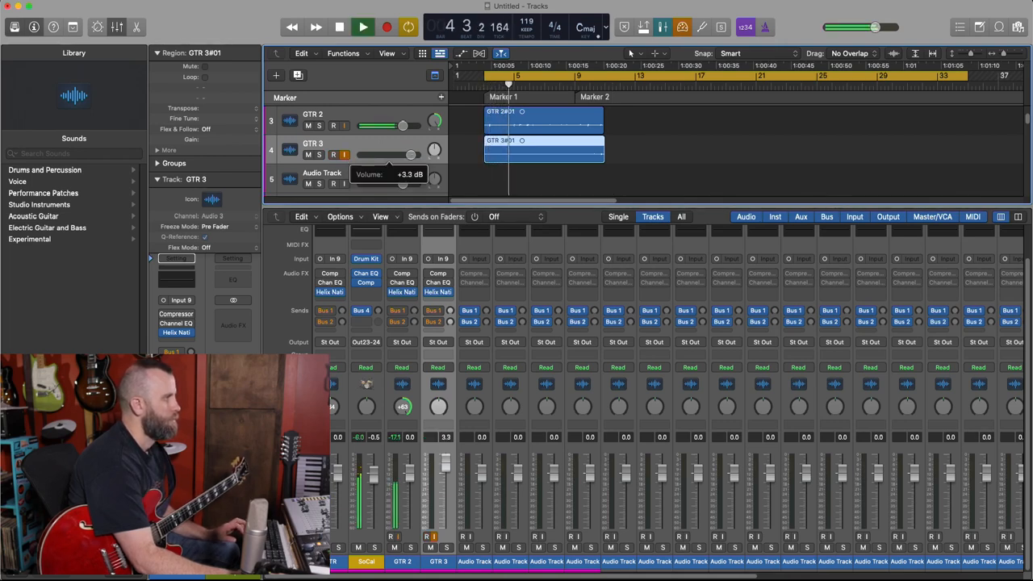
- Play back the recorded parts from Marker 1, then stop
{"action": "left_click", "coordinate": [316, 155]}
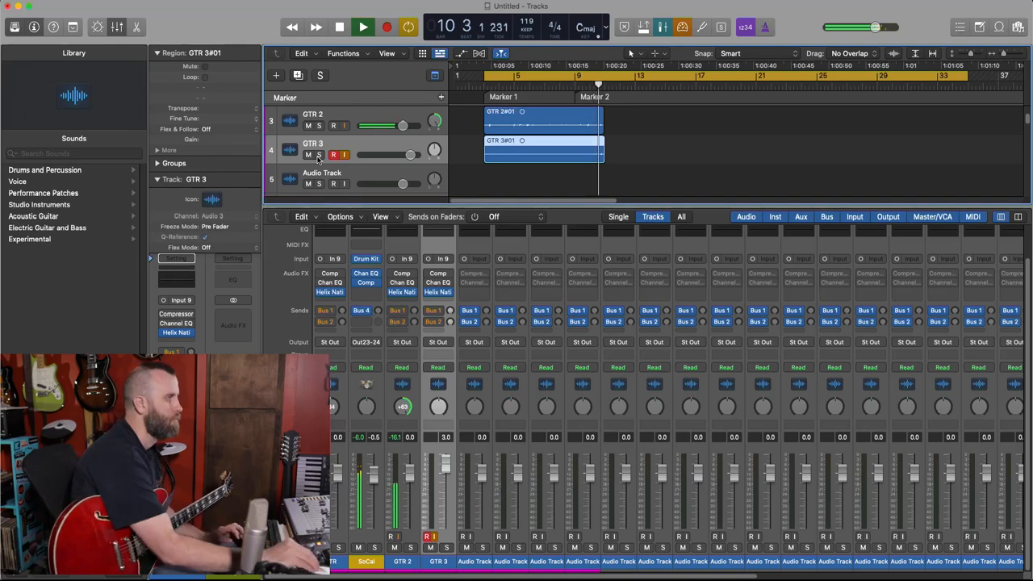
{"action": "left_click", "coordinate": [339, 25]}
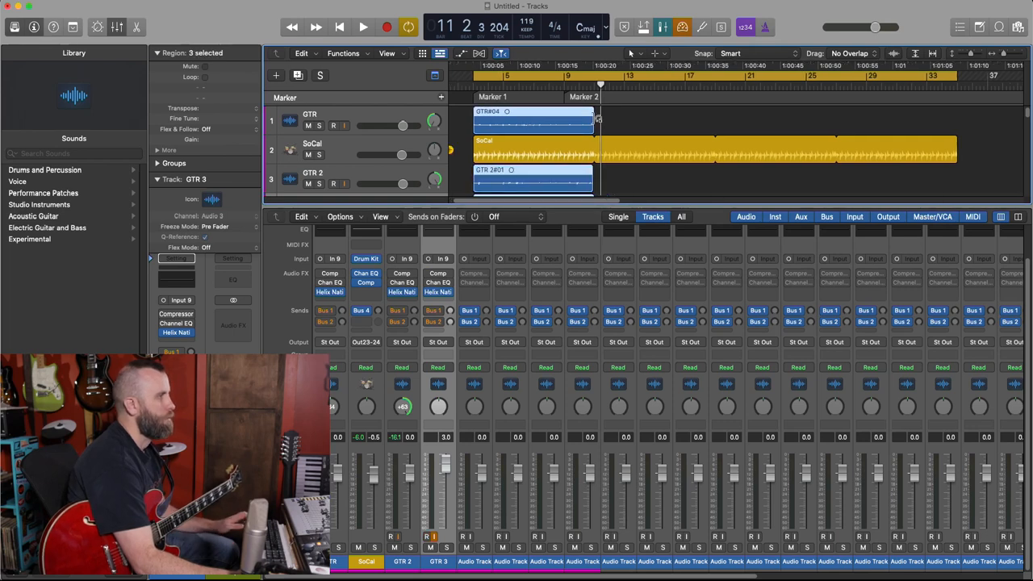
- Marquee-select the three recorded guitar regions
{"action": "left_click_drag", "start_coordinate": [597, 121], "coordinate": [952, 121]}
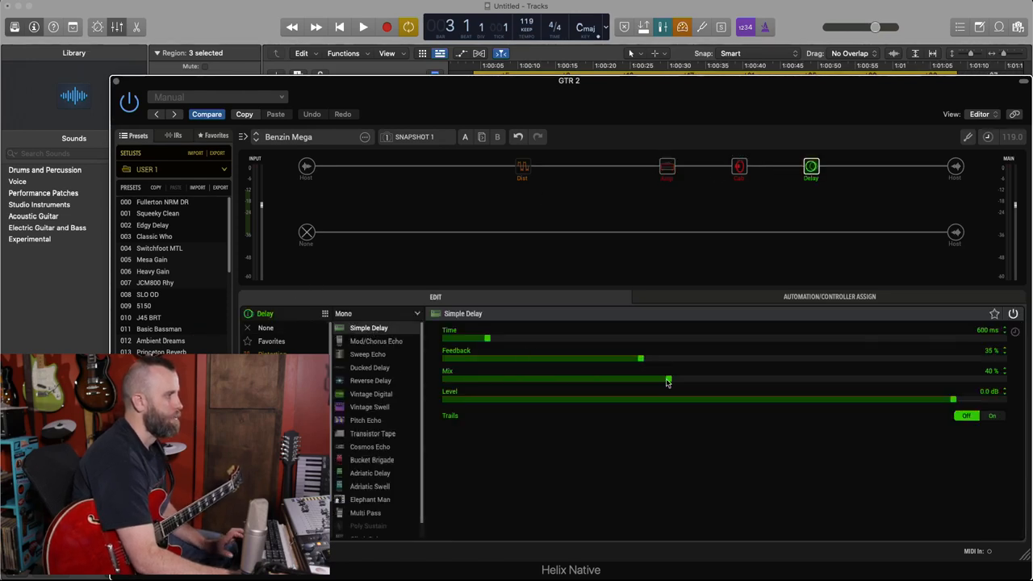
- Bring the Benzin Mega preset's Simple Delay mix to about 40%
{"action": "left_click_drag", "start_coordinate": [669, 380], "coordinate": [577, 381]}
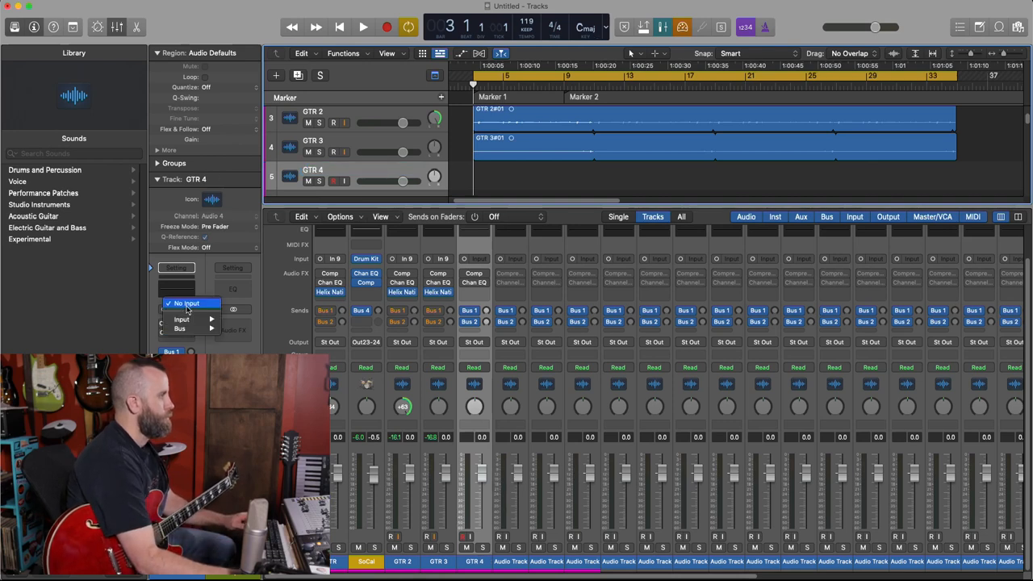
- Assign the recording input for the new GTR 4 lead track
{"action": "left_click", "coordinate": [183, 319]}
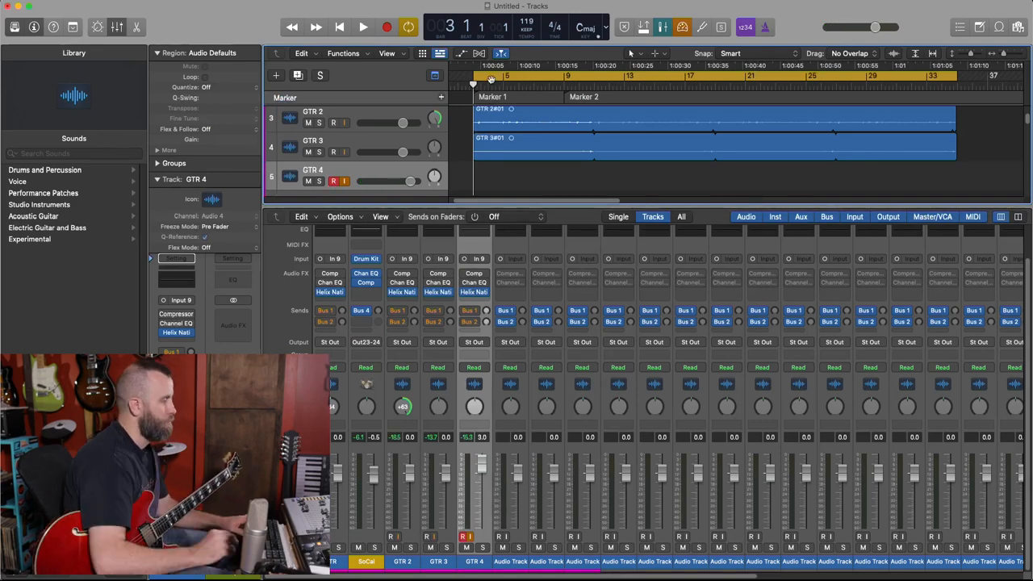
- Start recording the lead guitar take onto the armed GTR 4 track
{"action": "left_click", "coordinate": [362, 26]}
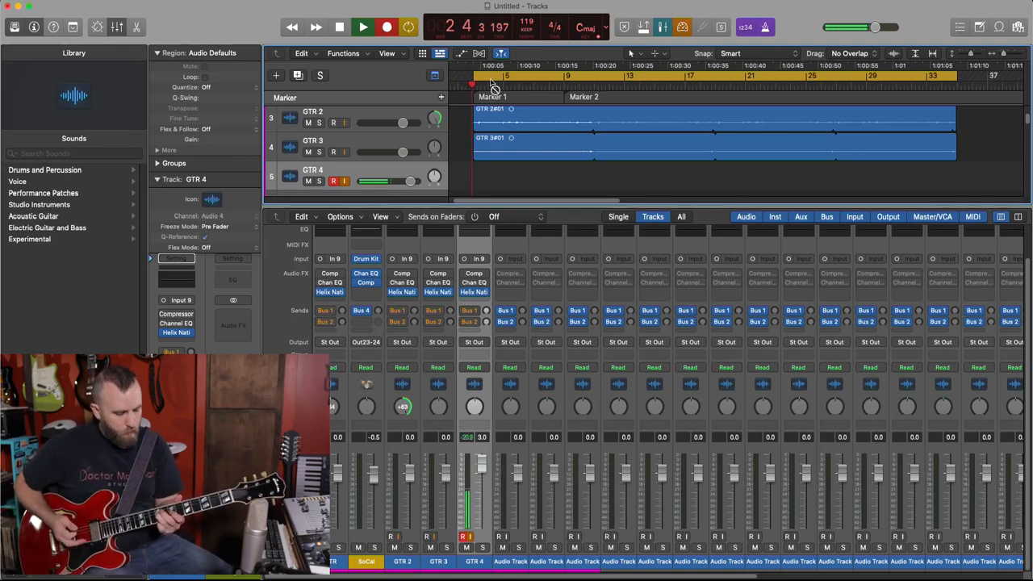